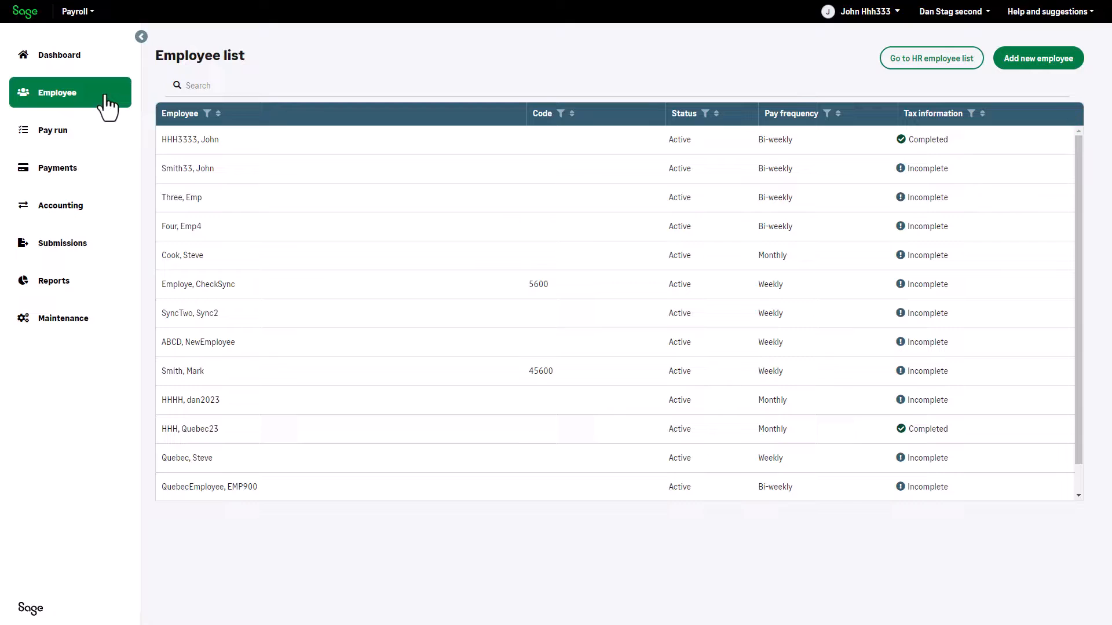
Step: Open John HHH3333's employee record from the Employee list
{"action": "left_click", "coordinate": [190, 139]}
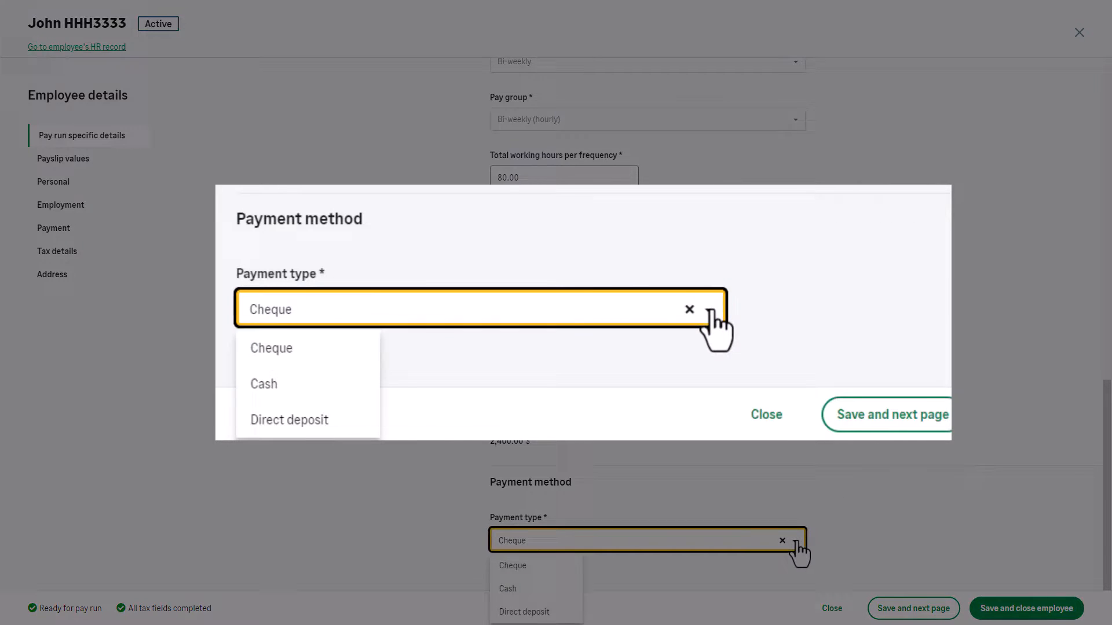
{"action": "left_click", "coordinate": [290, 420]}
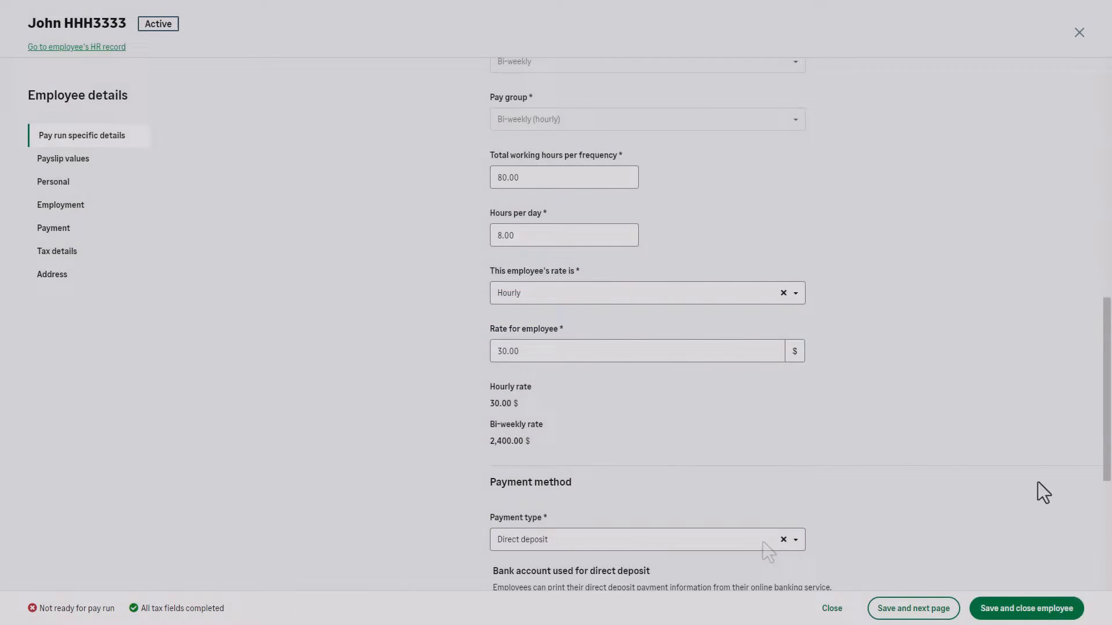
{"action": "scroll", "scroll_direction": "down", "scroll_amount": 3}
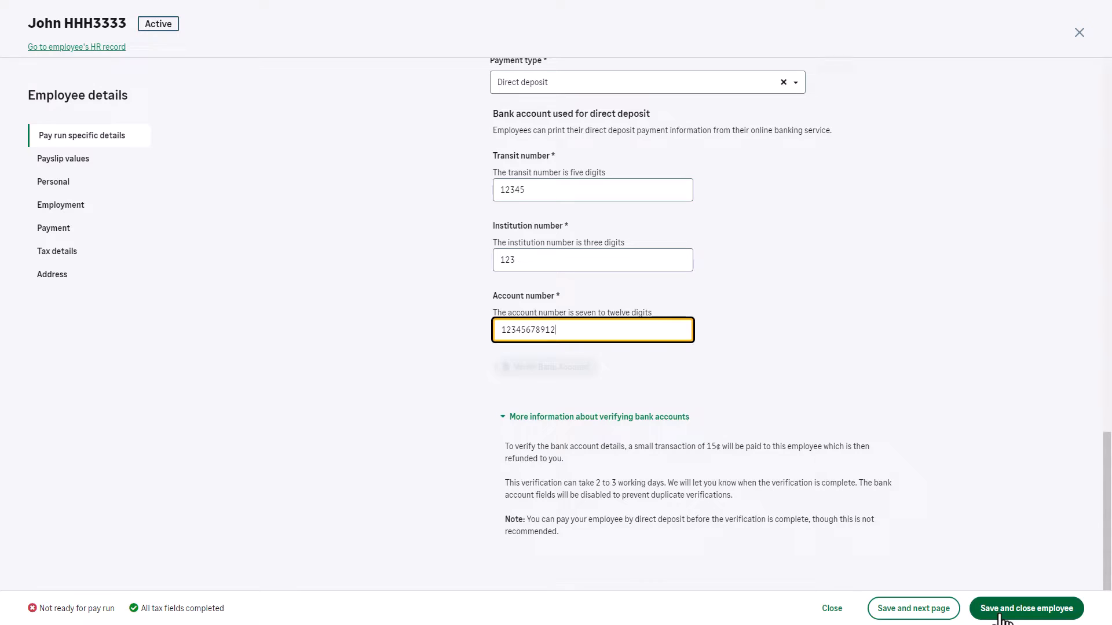
{"action": "left_click", "coordinate": [1024, 608]}
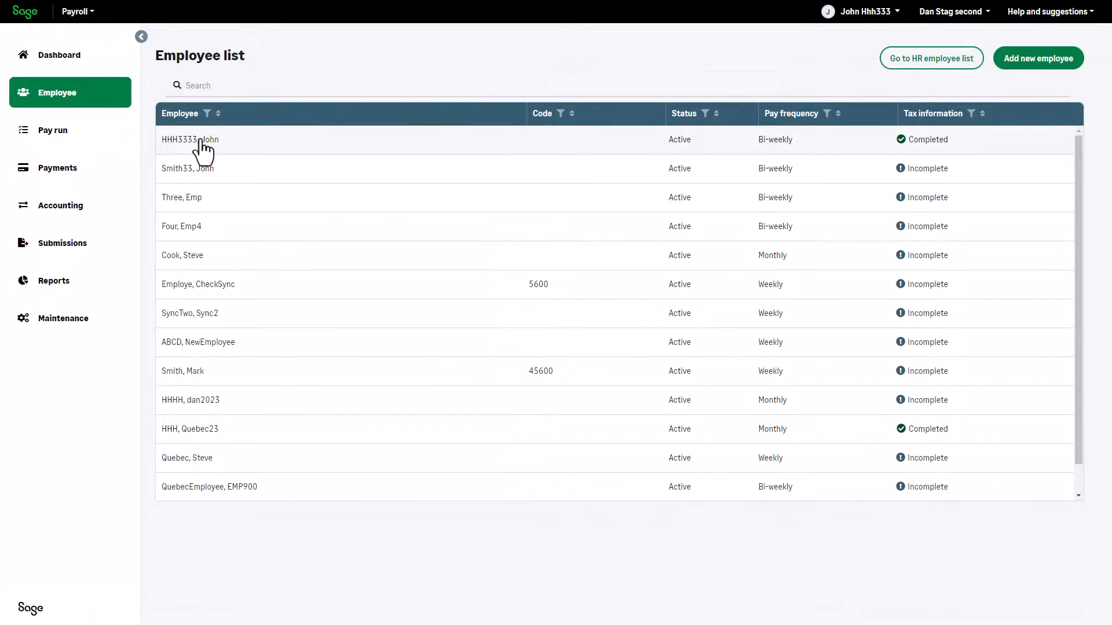
Step: Reopen John HHH3333's record at Payment to view the saved direct deposit account
{"action": "left_click", "coordinate": [190, 139]}
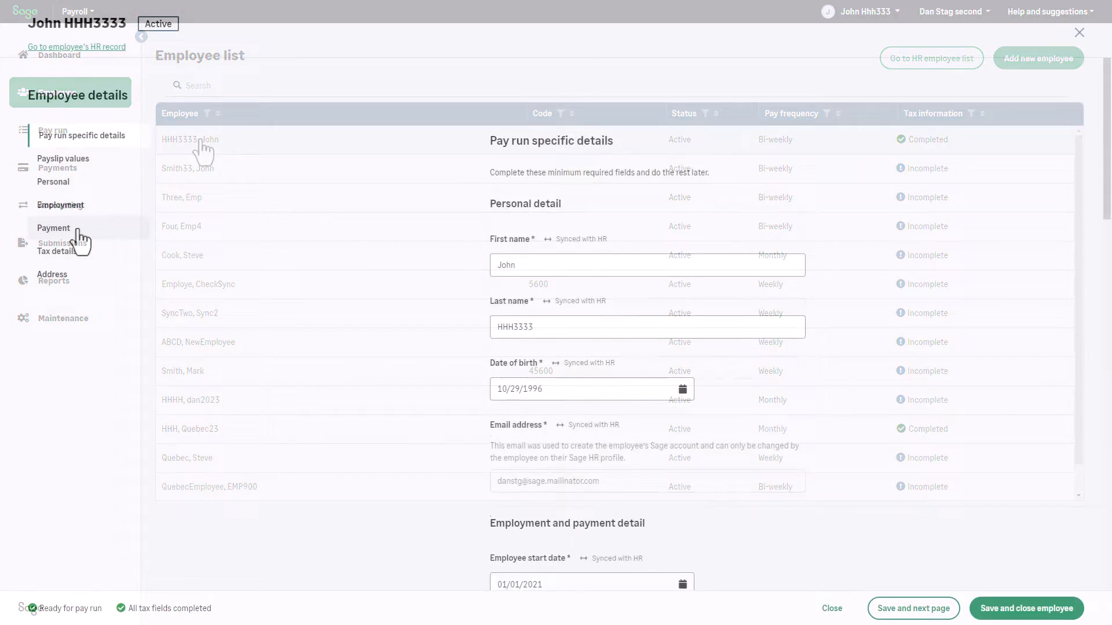
{"action": "left_click", "coordinate": [54, 228]}
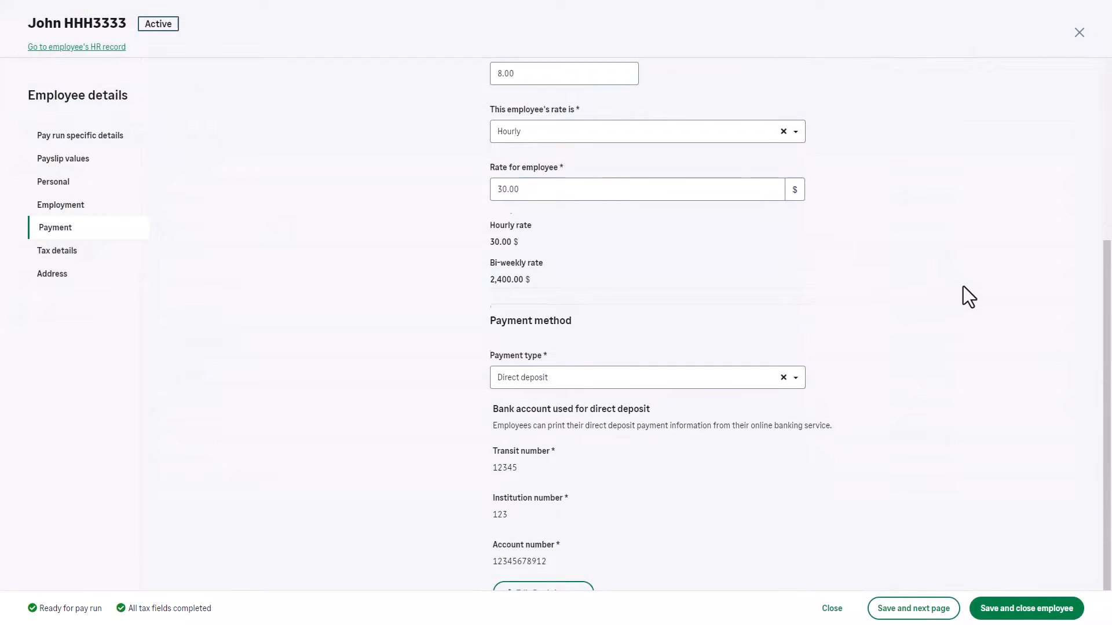
{"action": "scroll", "scroll_direction": "down", "scroll_amount": 3}
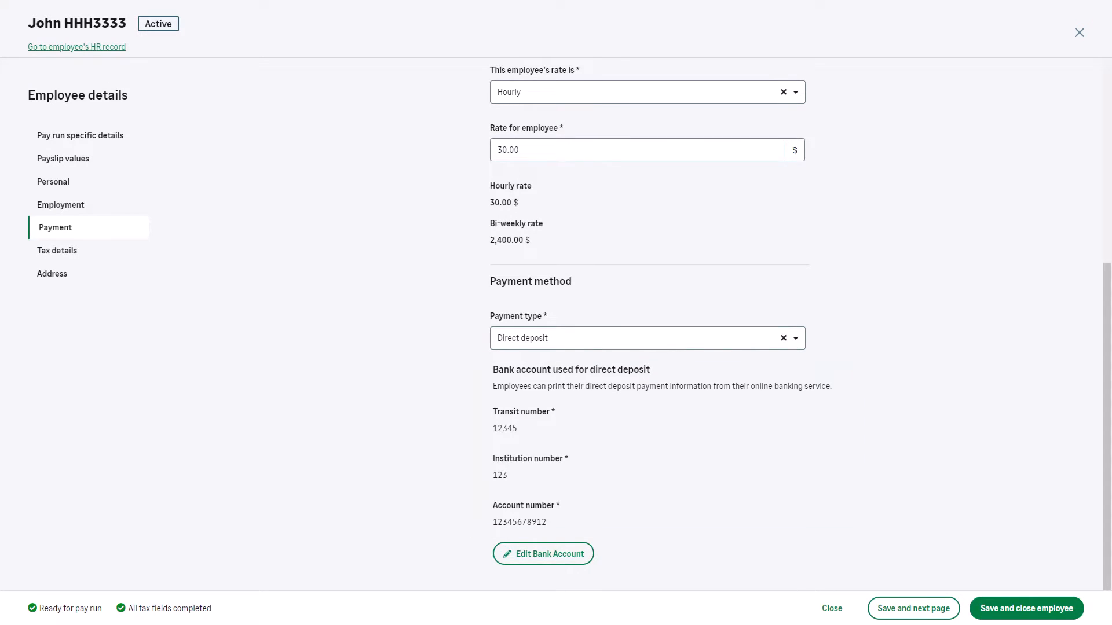
{"action": "left_click", "coordinate": [543, 554]}
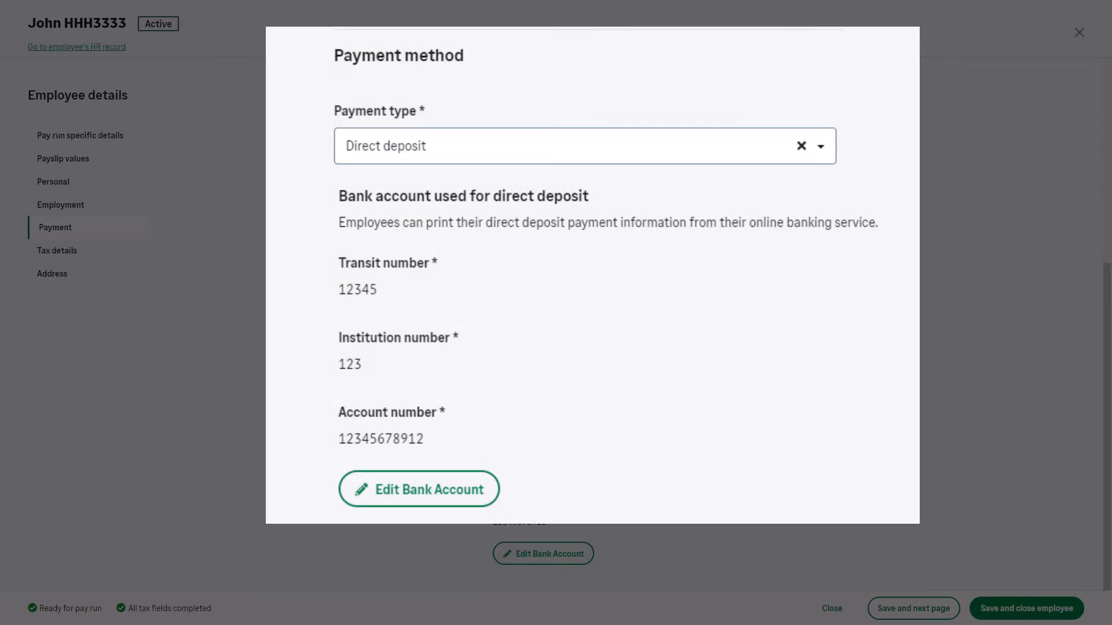